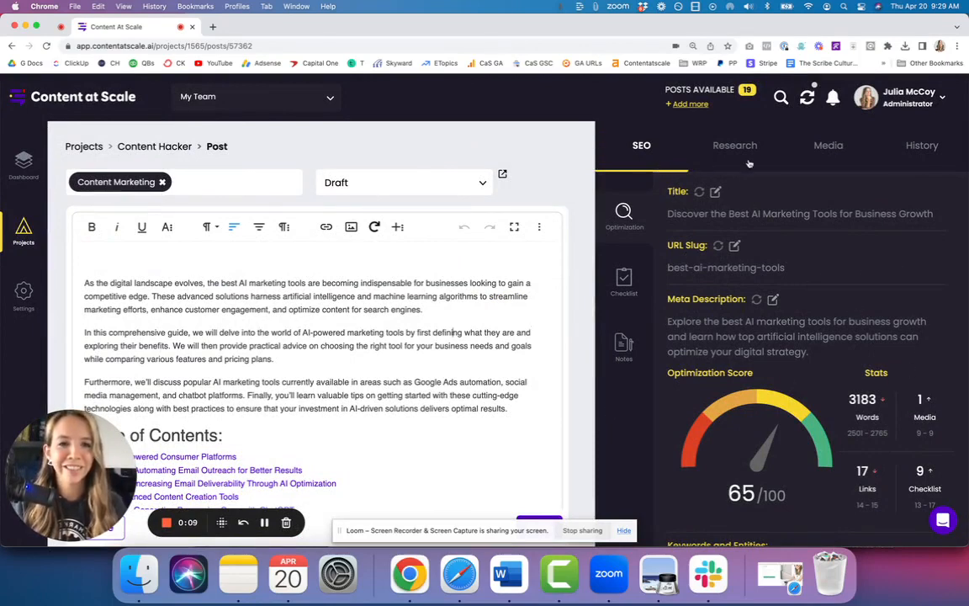
Glance at the Research brief, then show the post's History timeline
{"action": "left_click", "coordinate": [734, 145]}
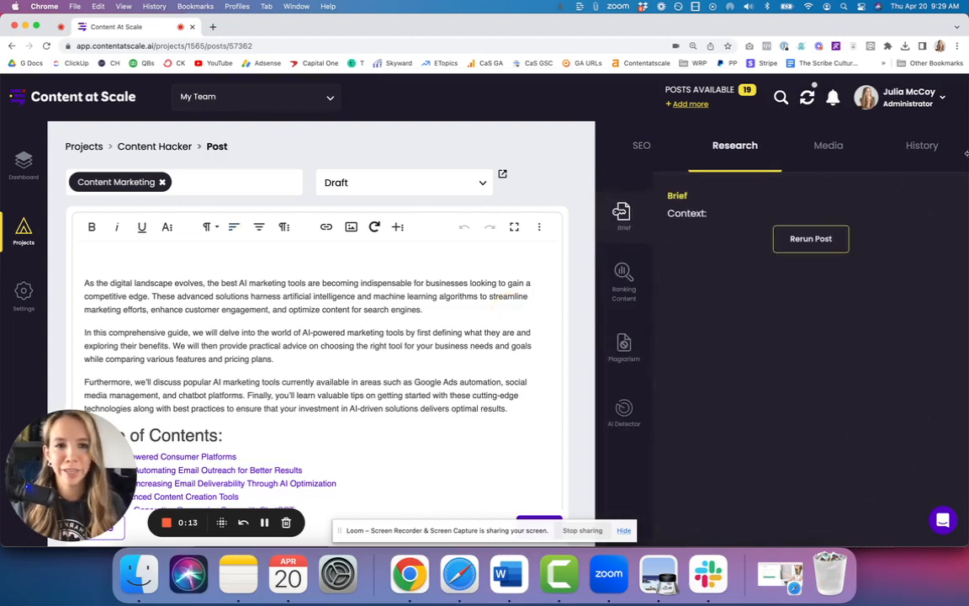
{"action": "left_click", "coordinate": [922, 145]}
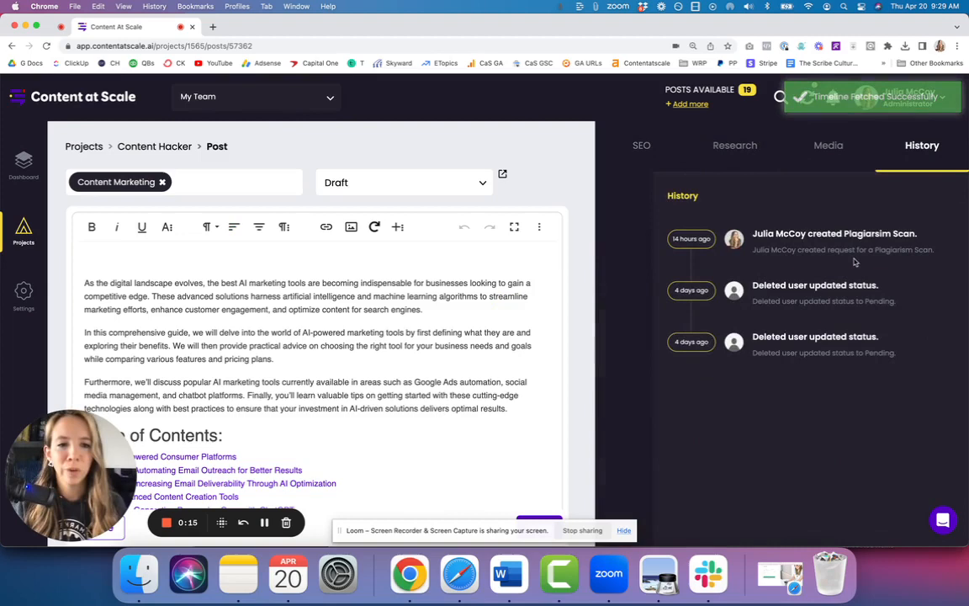
{"action": "mouse_move", "coordinate": [634, 161]}
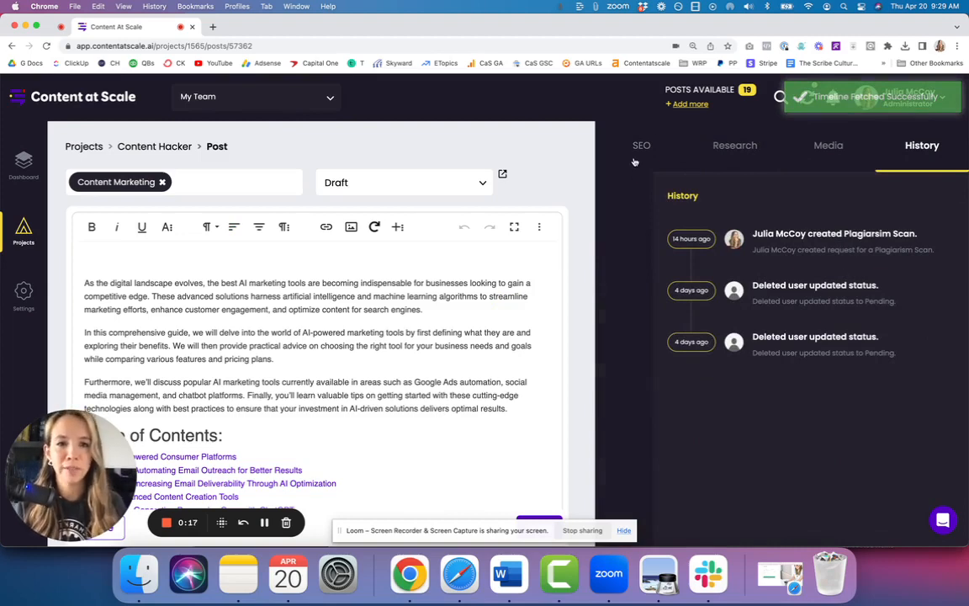
Switch back to the SEO panel showing title, slug, meta description and 65/100 score
{"action": "left_click", "coordinate": [641, 145]}
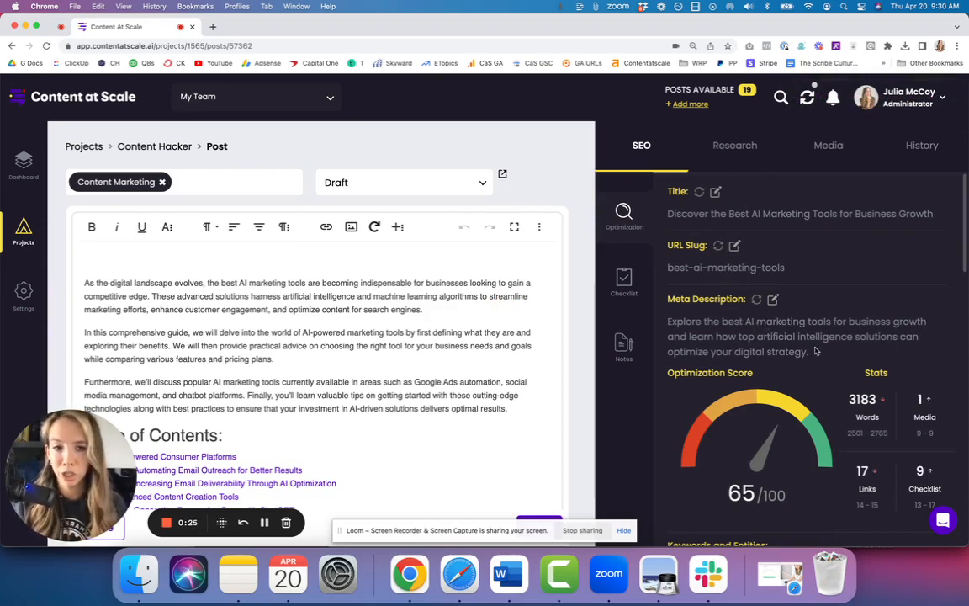
{"action": "mouse_move", "coordinate": [810, 378]}
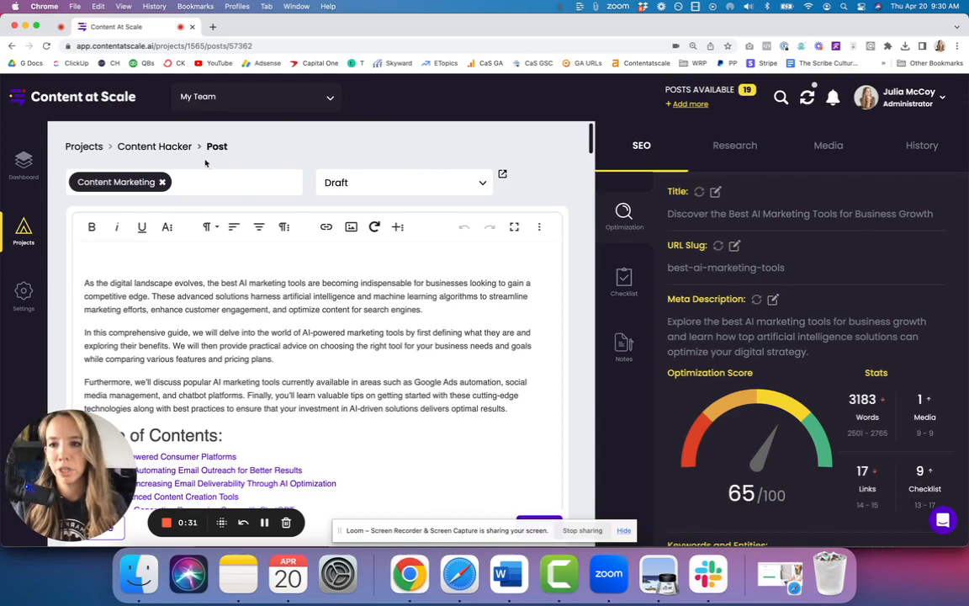
{"action": "mouse_move", "coordinate": [176, 152]}
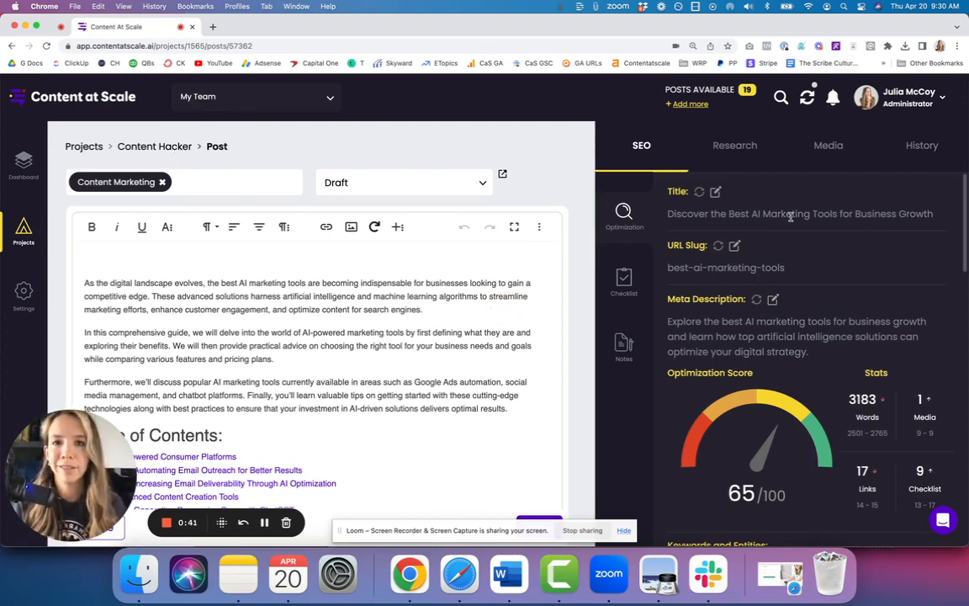
Scroll to the Keywords and Entities counts, word/link/media stats and table of contents
{"action": "scroll", "scroll_direction": "down", "scroll_amount": 3}
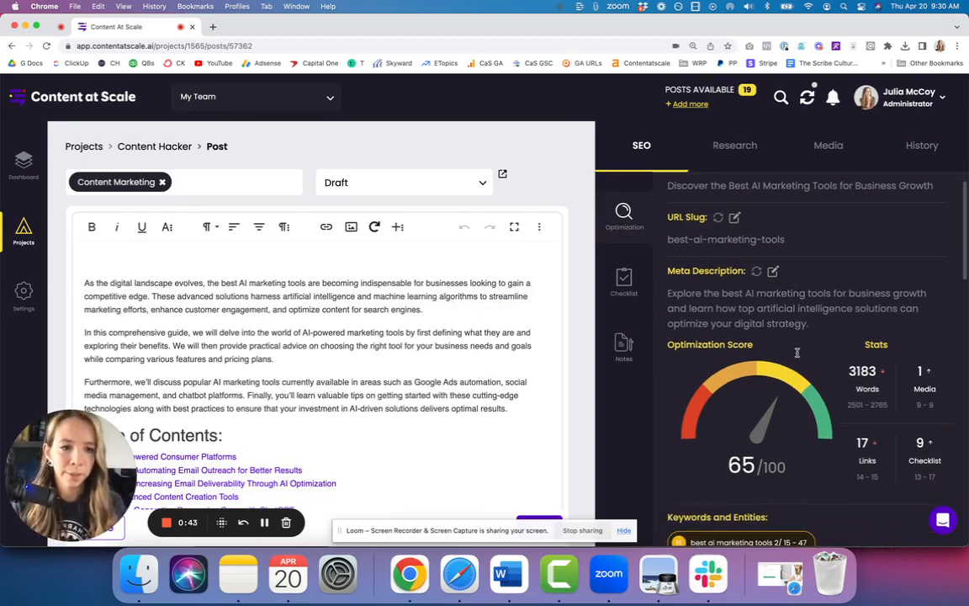
{"action": "scroll", "scroll_direction": "down", "scroll_amount": 3}
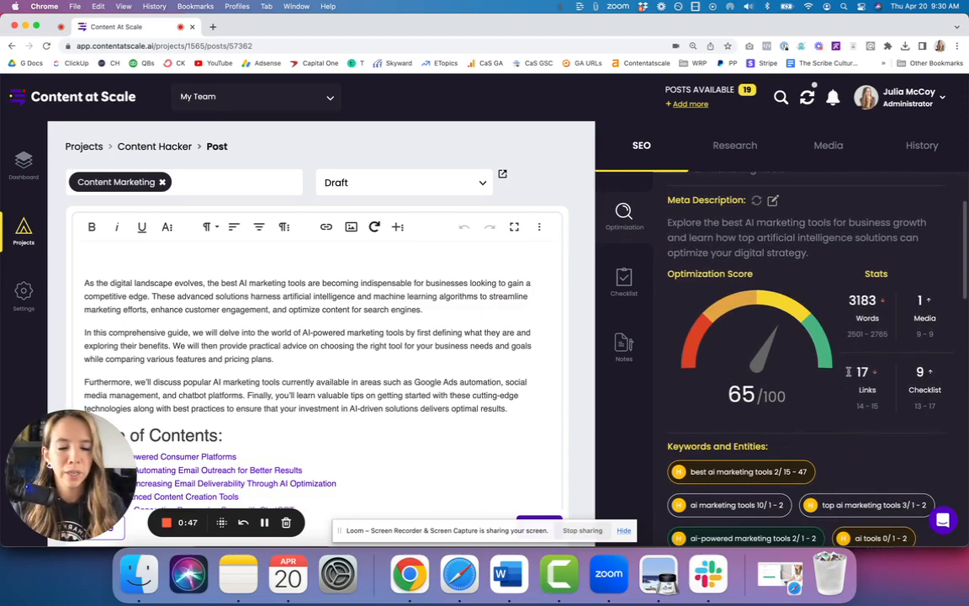
{"action": "scroll", "scroll_direction": "down", "scroll_amount": 3}
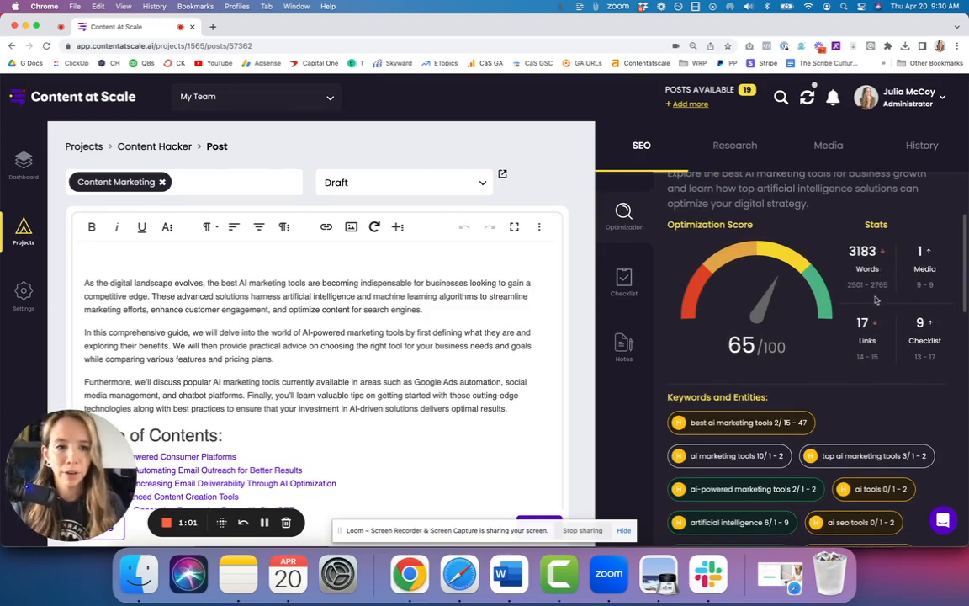
{"action": "scroll", "scroll_direction": "down", "scroll_amount": 3}
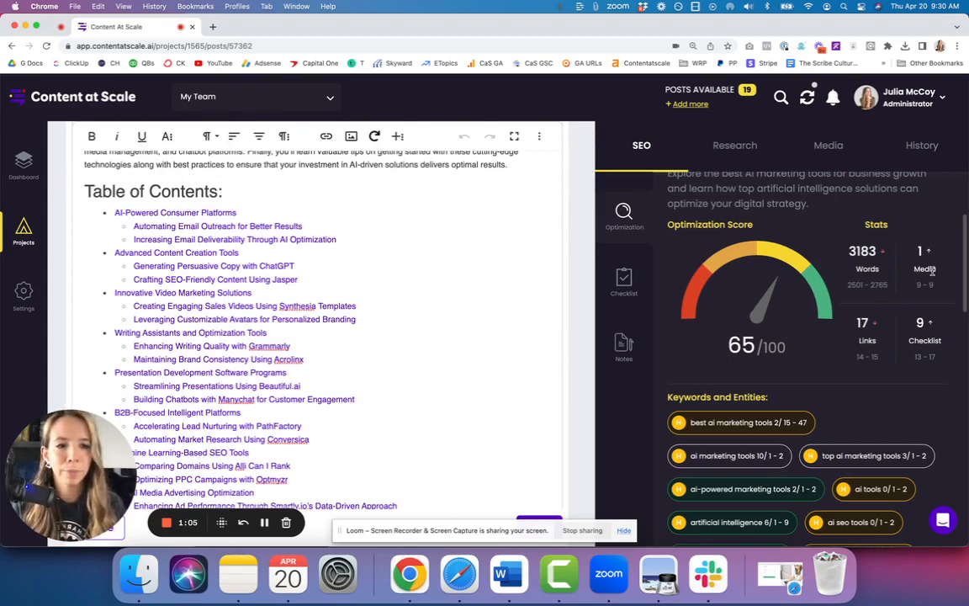
{"action": "mouse_move", "coordinate": [886, 351]}
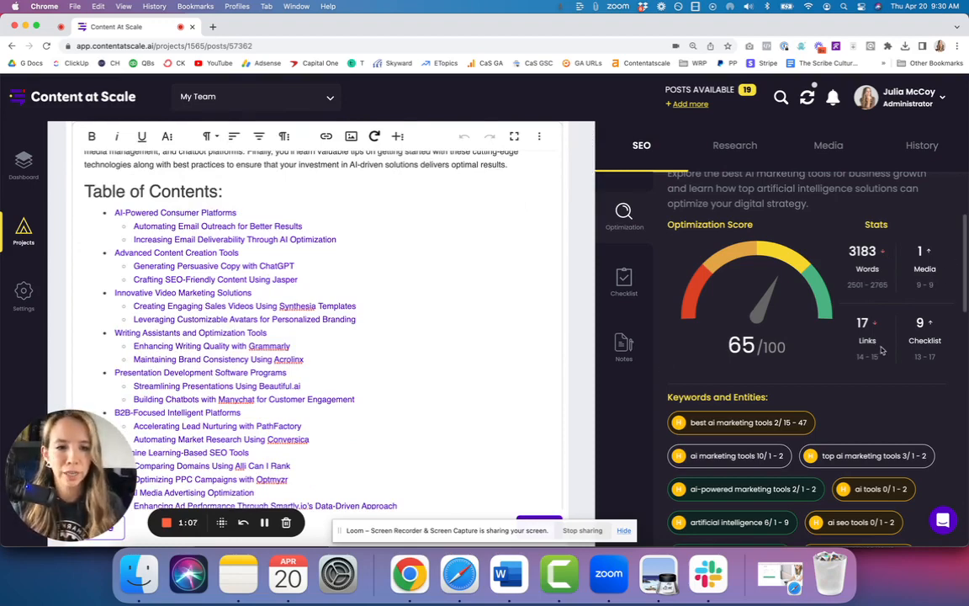
{"action": "scroll", "scroll_direction": "down", "scroll_amount": 3}
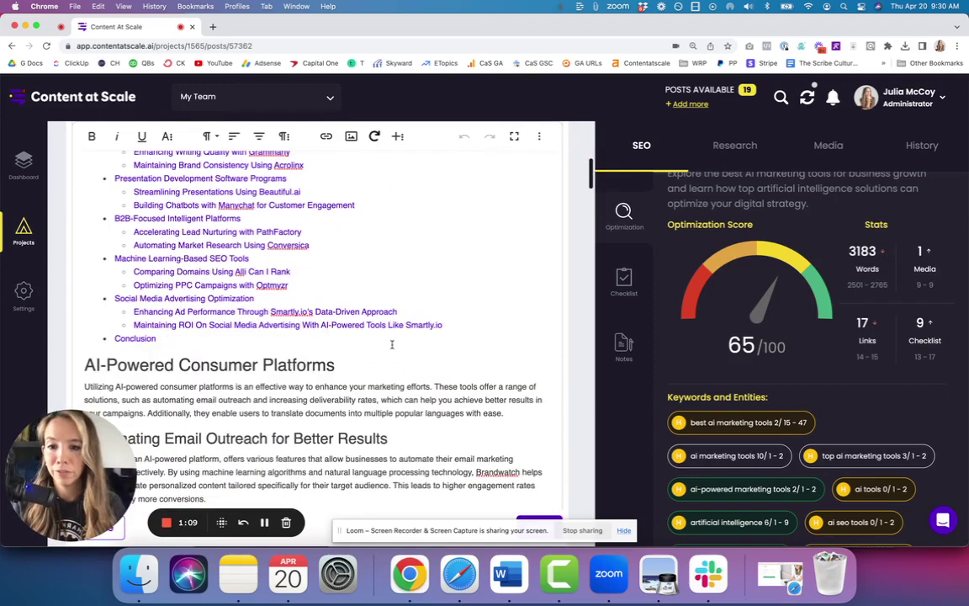
{"action": "scroll", "scroll_direction": "down", "scroll_amount": 3}
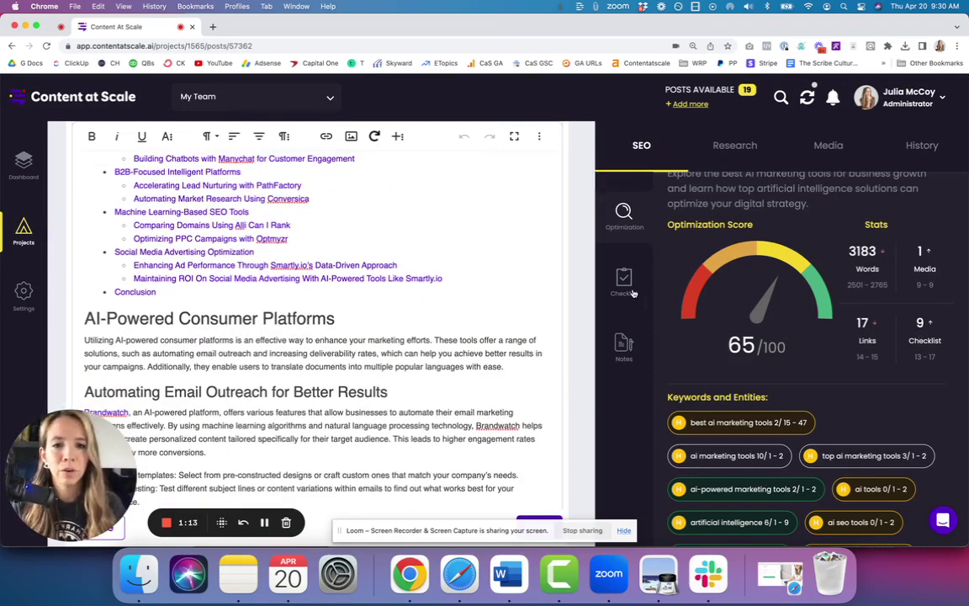
{"action": "mouse_move", "coordinate": [624, 282]}
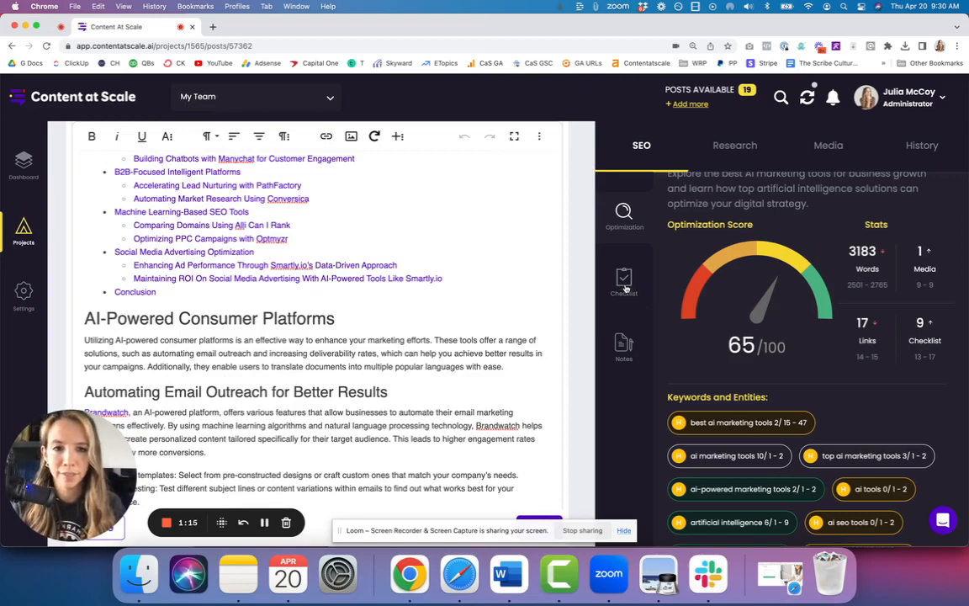
Show the SEO checklist and scroll through its passed and failed criteria
{"action": "left_click", "coordinate": [625, 282]}
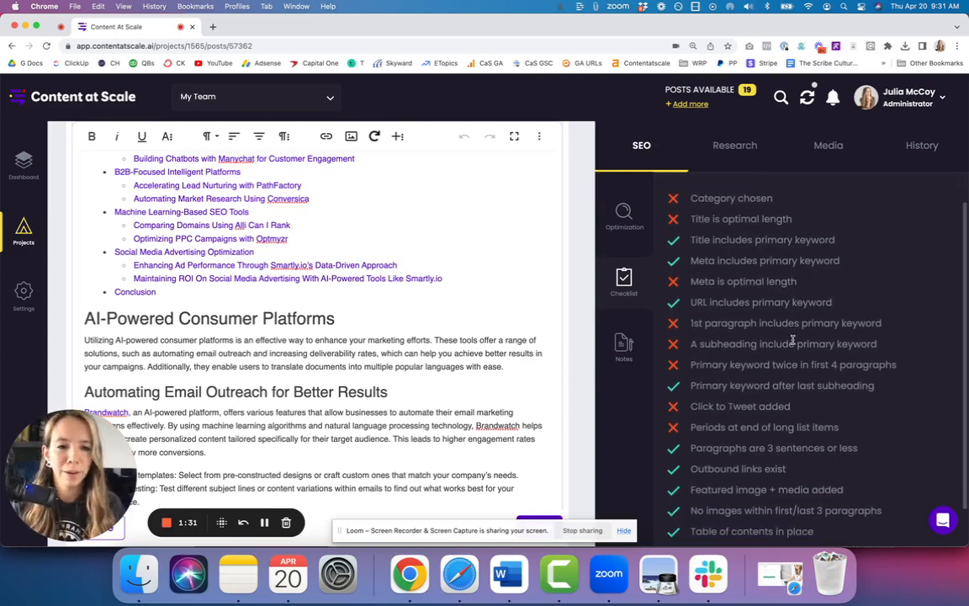
{"action": "scroll", "scroll_direction": "down", "scroll_amount": 3}
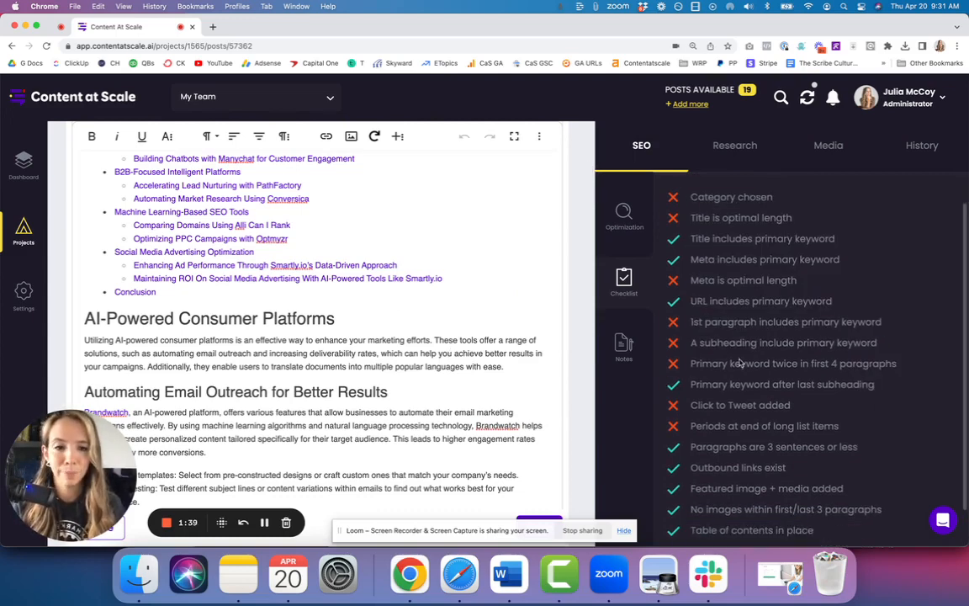
{"action": "left_click", "coordinate": [623, 345]}
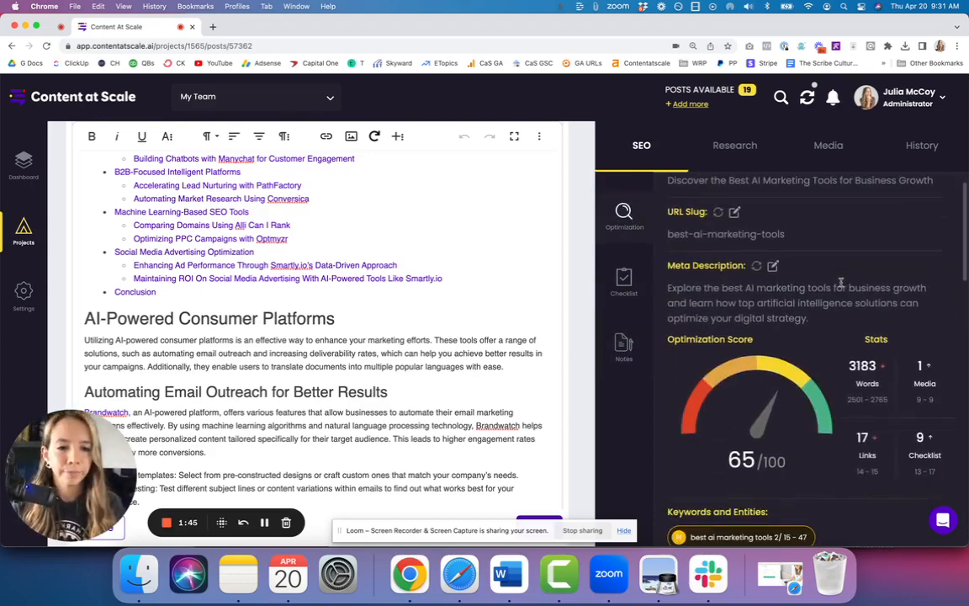
{"action": "scroll", "scroll_direction": "down", "scroll_amount": 3}
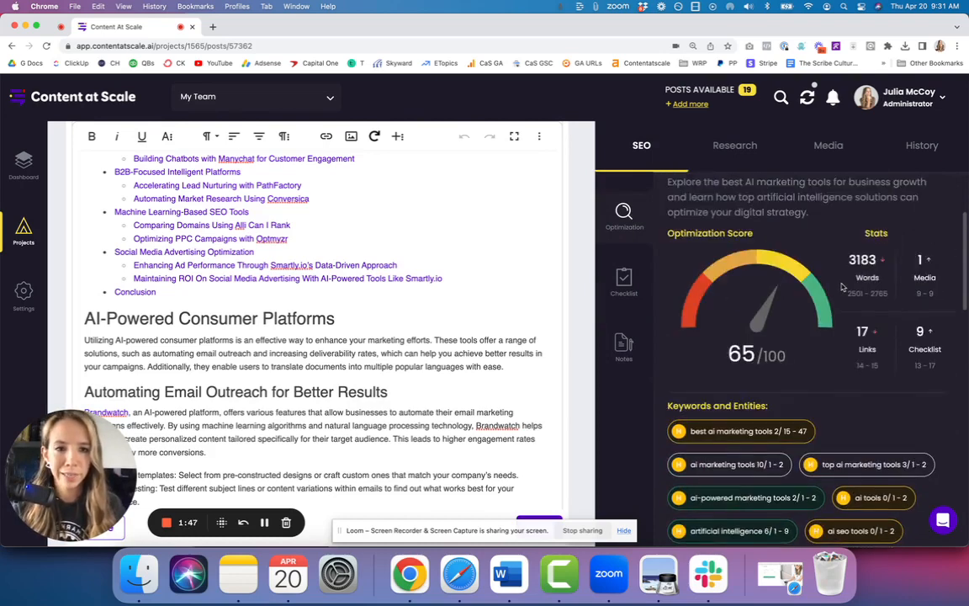
{"action": "scroll", "scroll_direction": "down", "scroll_amount": 3}
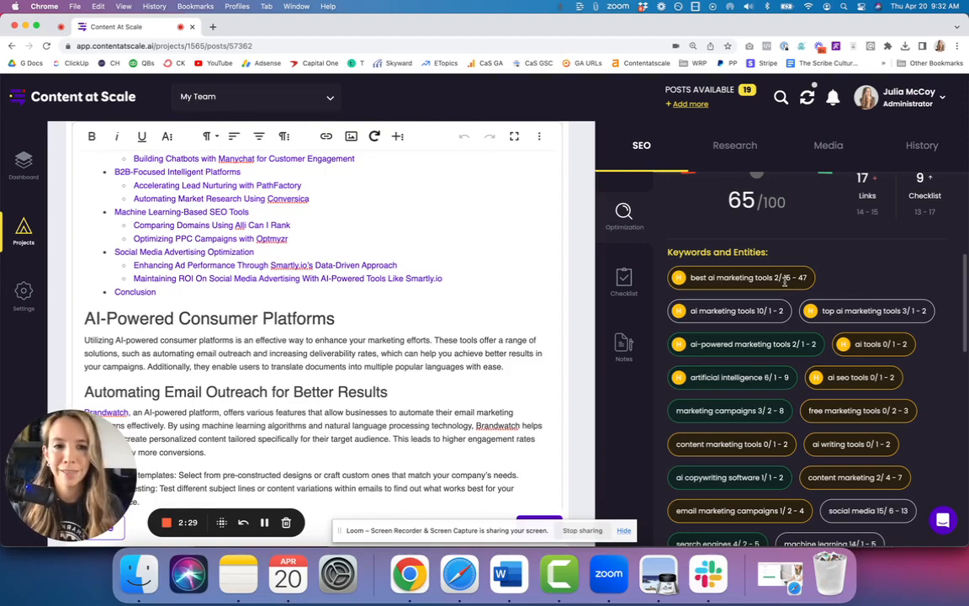
{"action": "scroll", "scroll_direction": "down", "scroll_amount": 3}
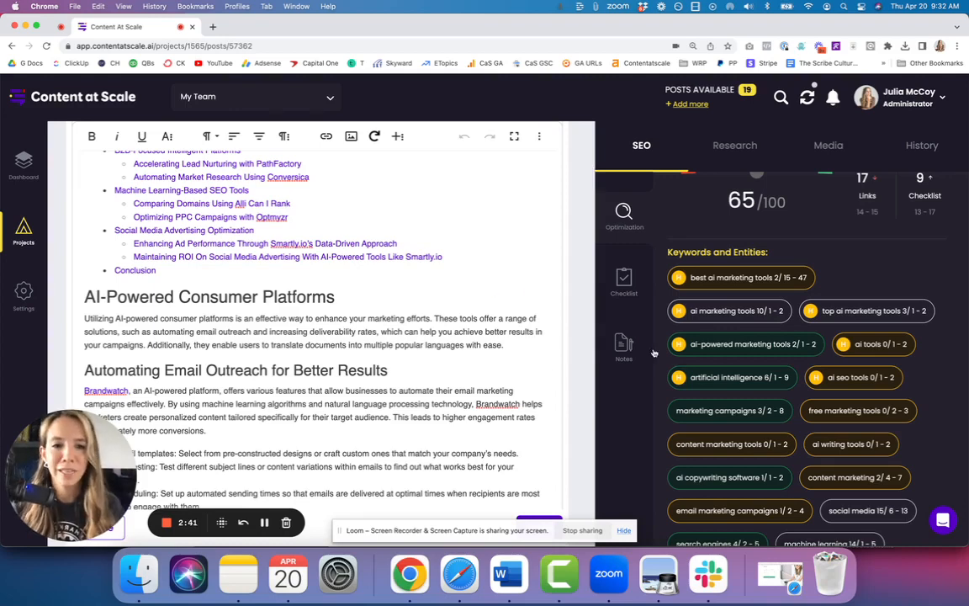
{"action": "scroll", "scroll_direction": "down", "scroll_amount": 3}
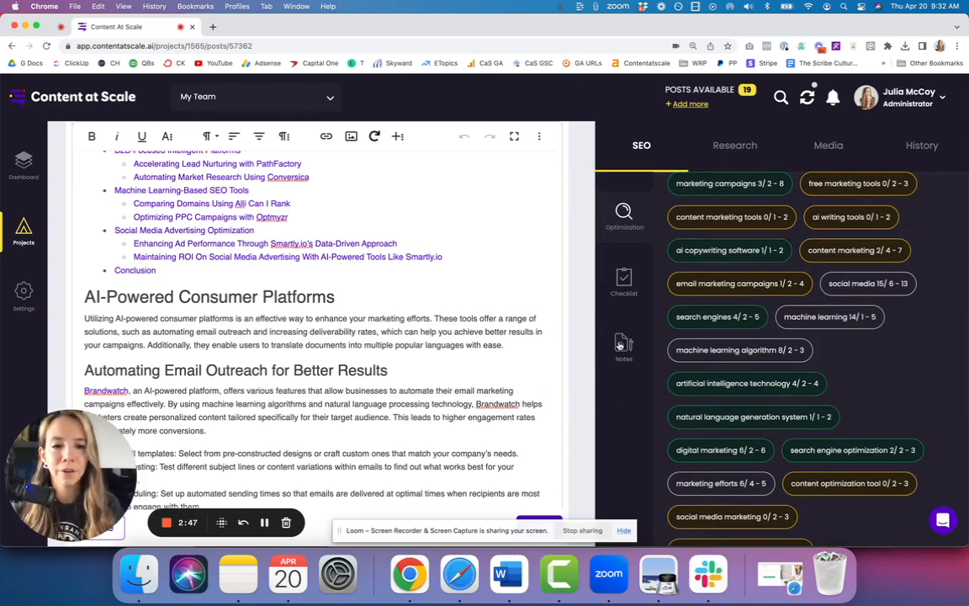
{"action": "scroll", "scroll_direction": "down", "scroll_amount": 3}
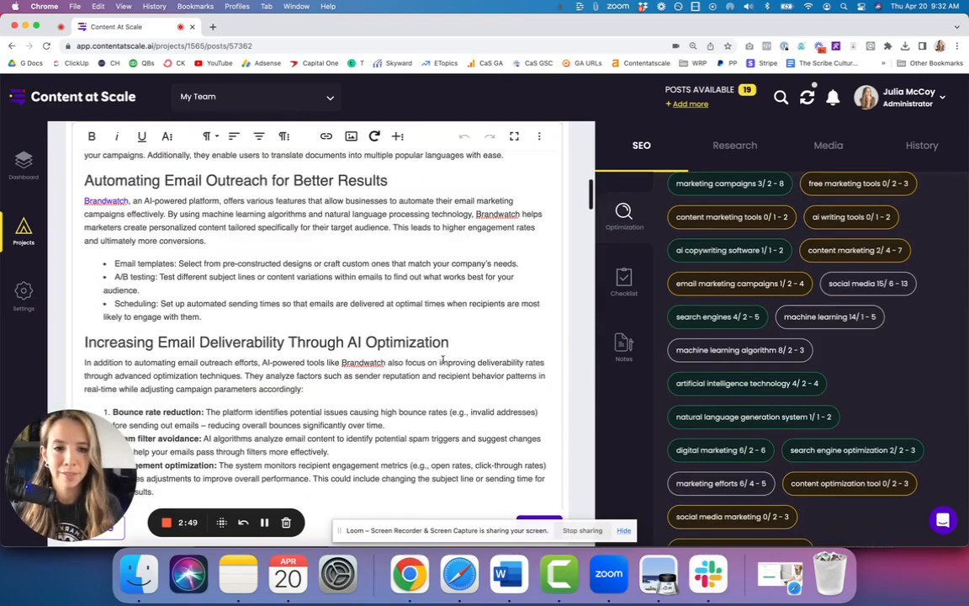
{"action": "scroll", "scroll_direction": "down", "scroll_amount": 3}
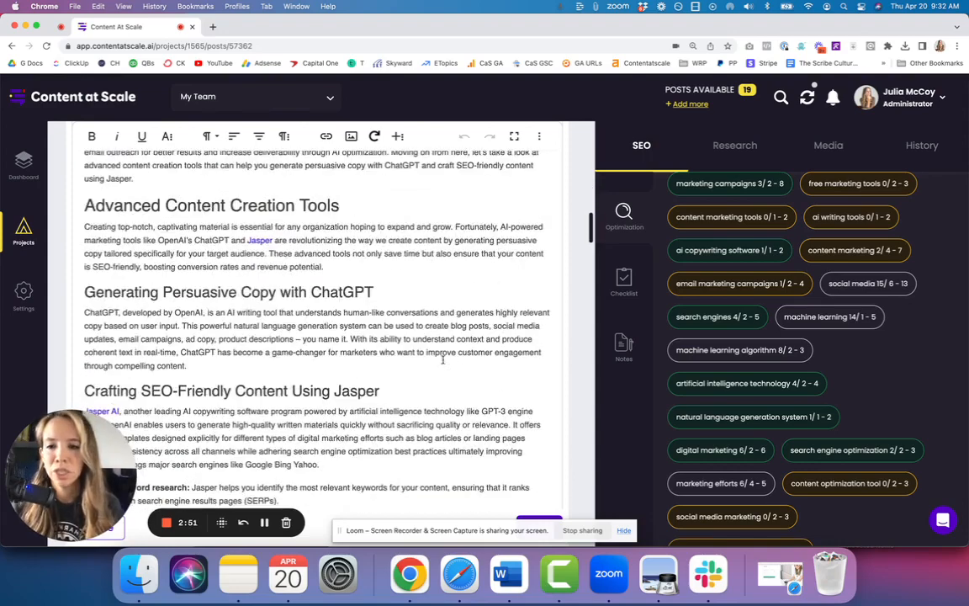
{"action": "scroll", "scroll_direction": "down", "scroll_amount": 3}
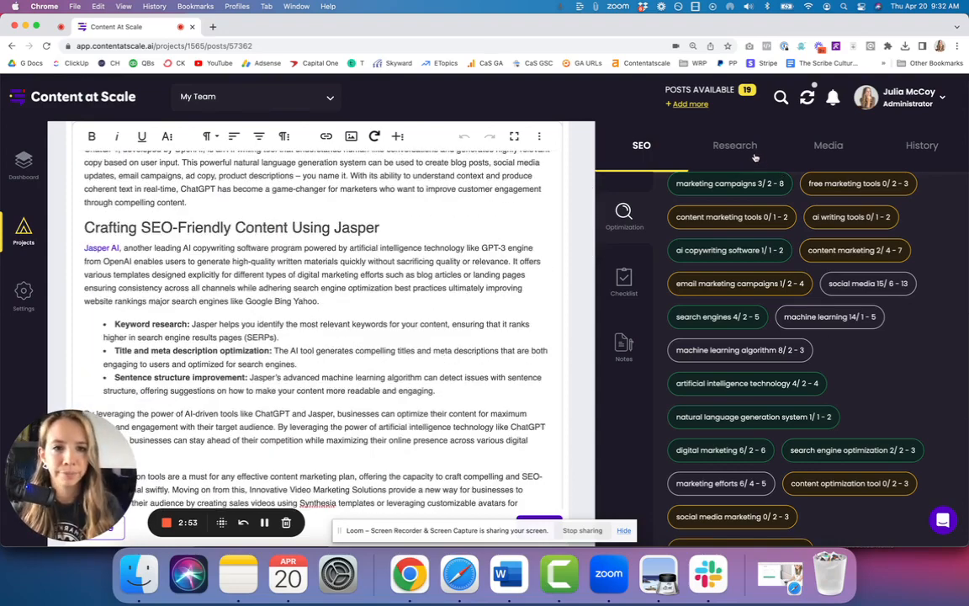
View the research brief and top ranking competitor pages, then the 0% plagiarism scan
{"action": "left_click", "coordinate": [735, 145]}
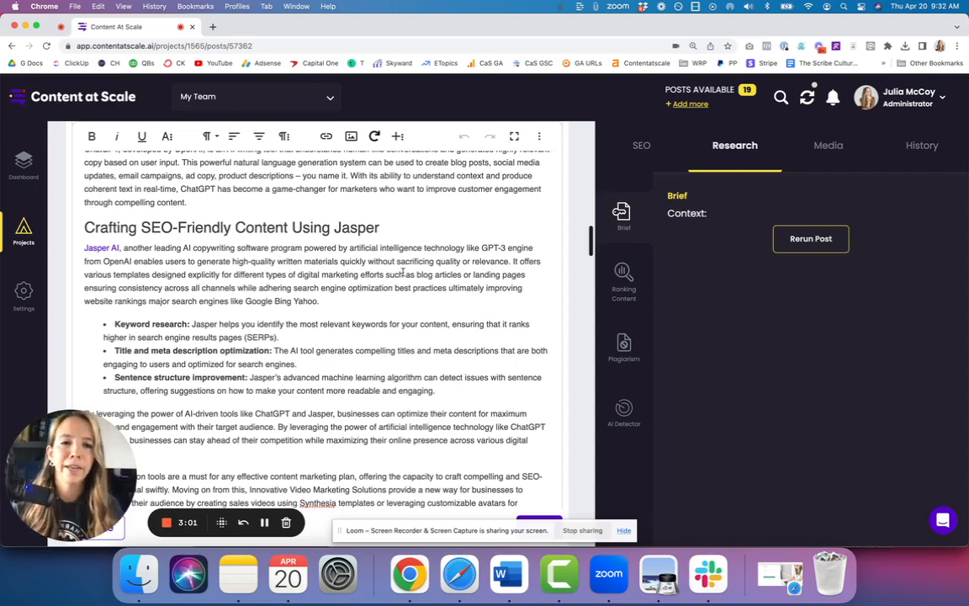
{"action": "left_click", "coordinate": [624, 276]}
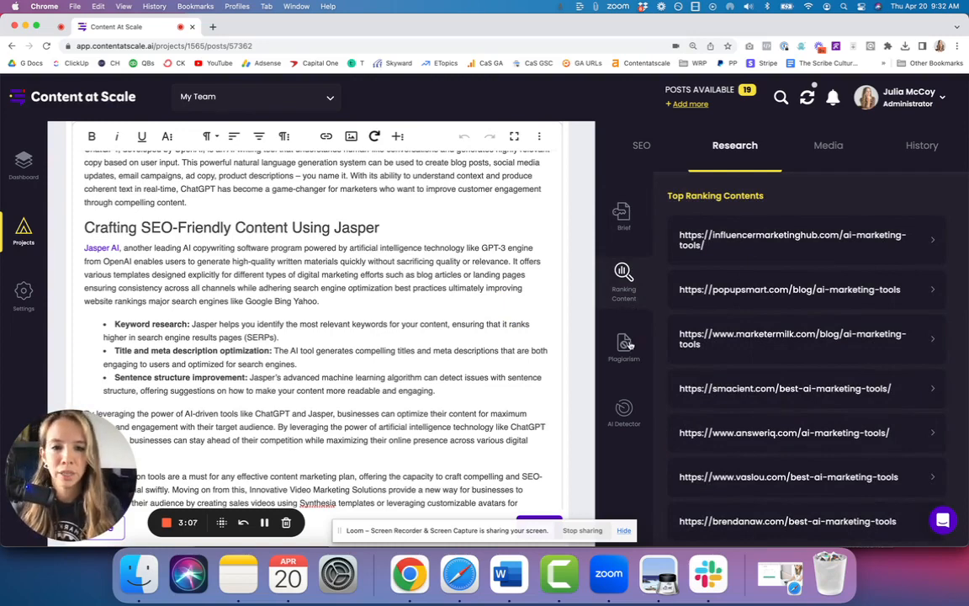
{"action": "left_click", "coordinate": [624, 345]}
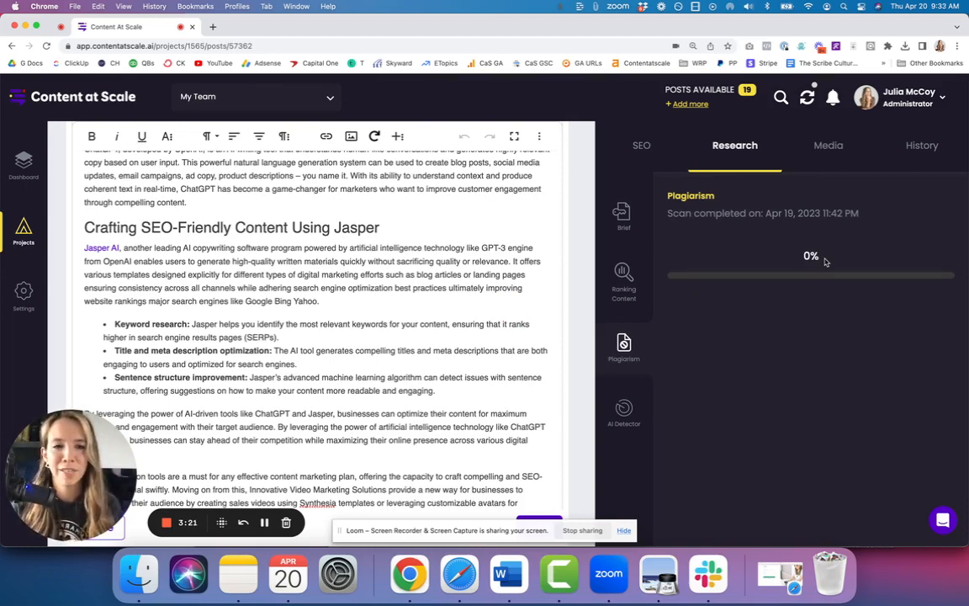
{"action": "mouse_move", "coordinate": [624, 410]}
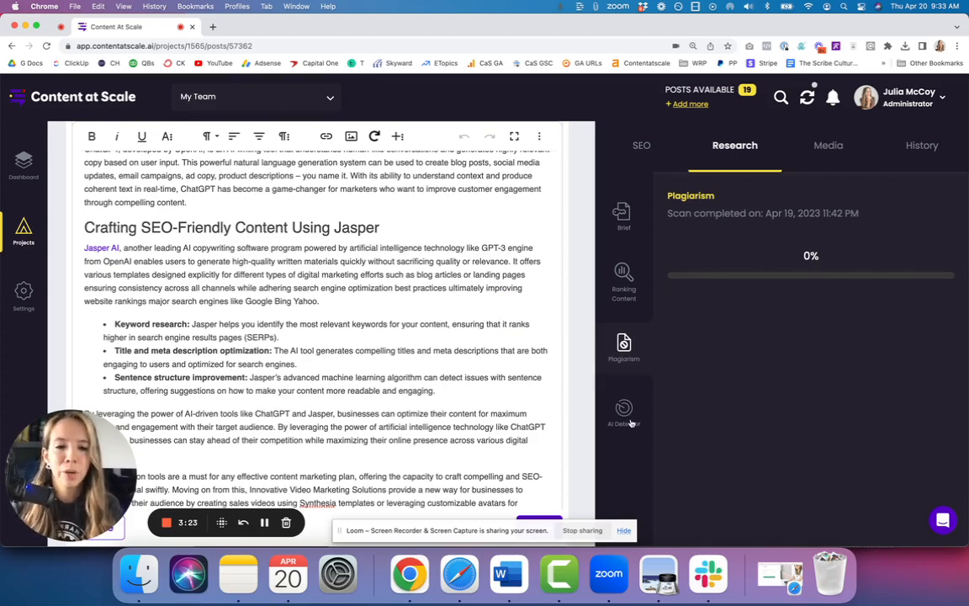
View the AI Detector result rating the article 100% likely human
{"action": "left_click", "coordinate": [623, 408]}
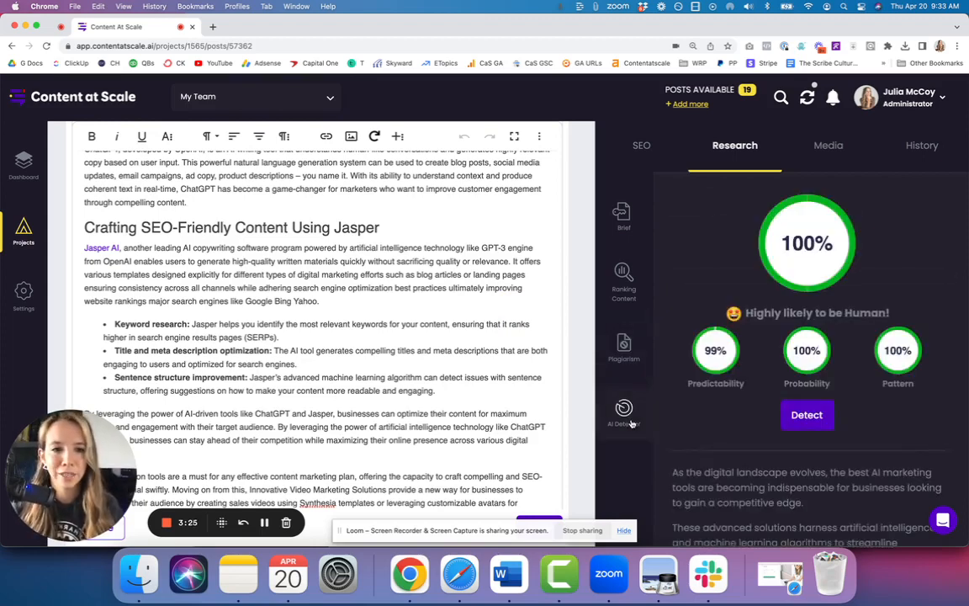
{"action": "mouse_move", "coordinate": [755, 391]}
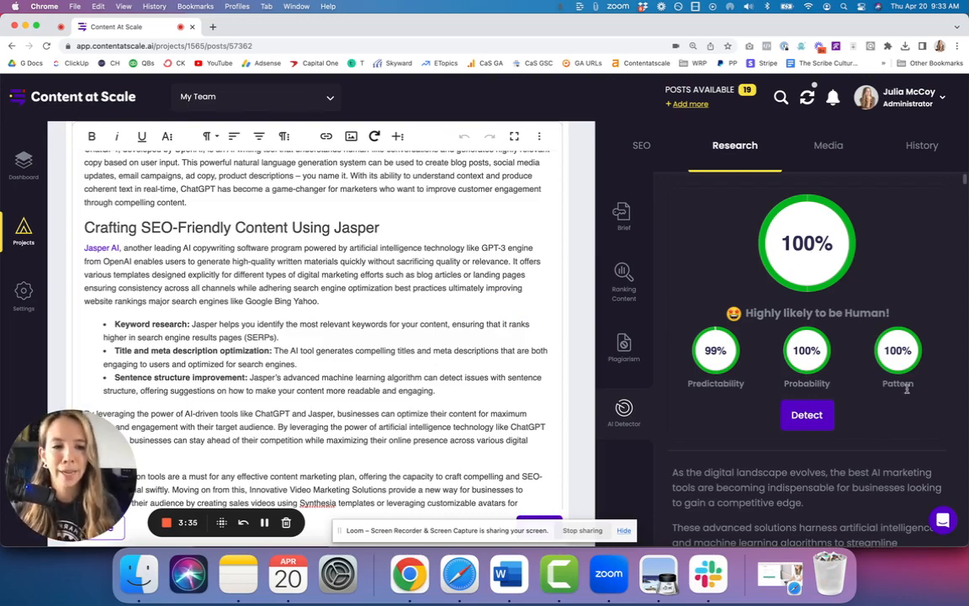
{"action": "mouse_move", "coordinate": [852, 336]}
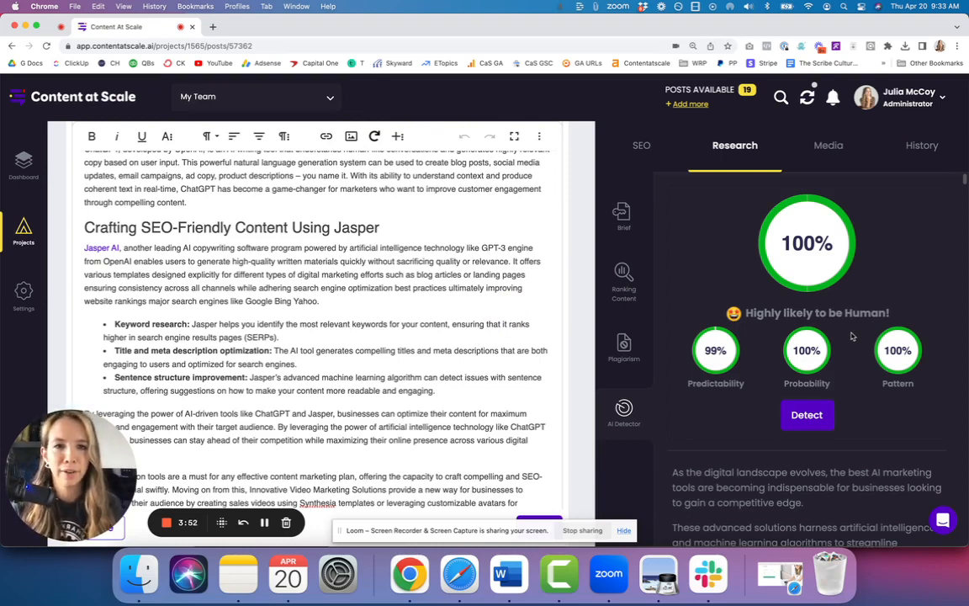
Browse the Media tab's featured image gallery, then show the History timeline
{"action": "left_click", "coordinate": [828, 145]}
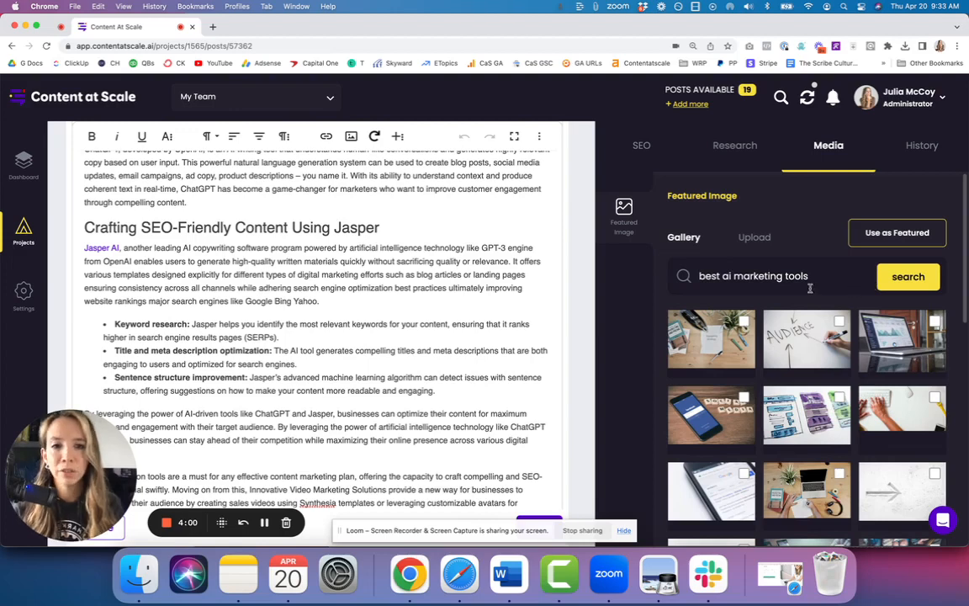
{"action": "mouse_move", "coordinate": [806, 340]}
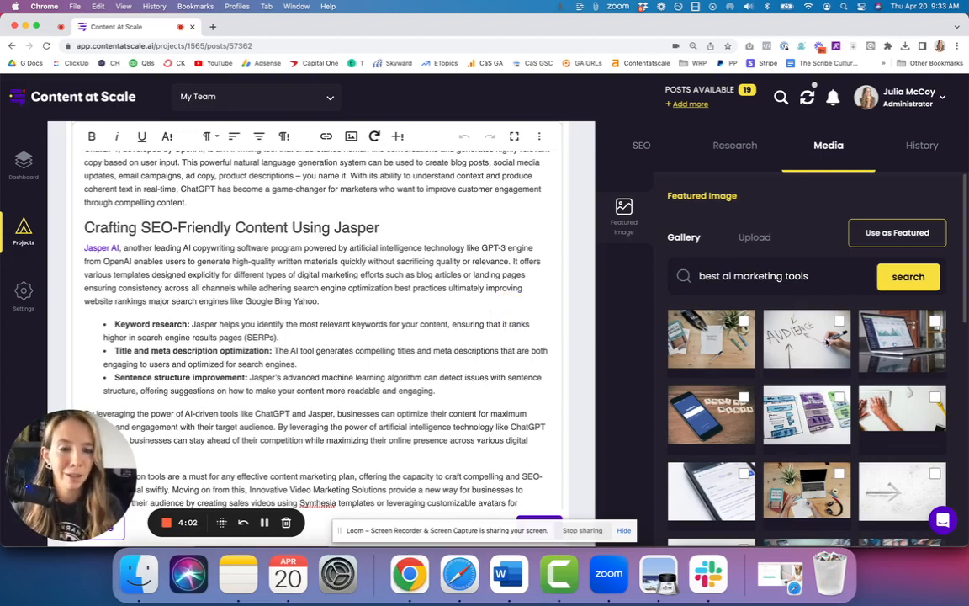
{"action": "left_click", "coordinate": [921, 145]}
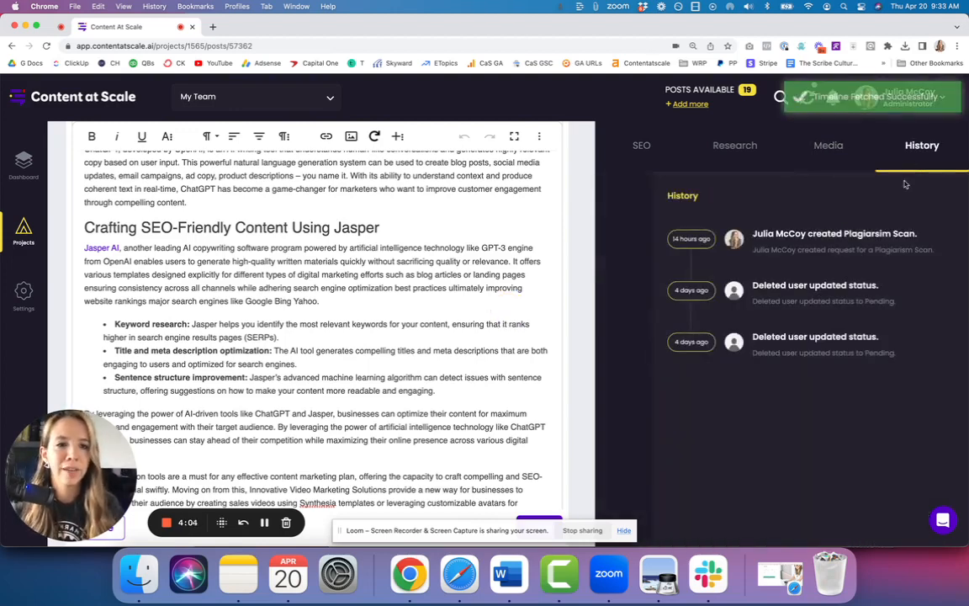